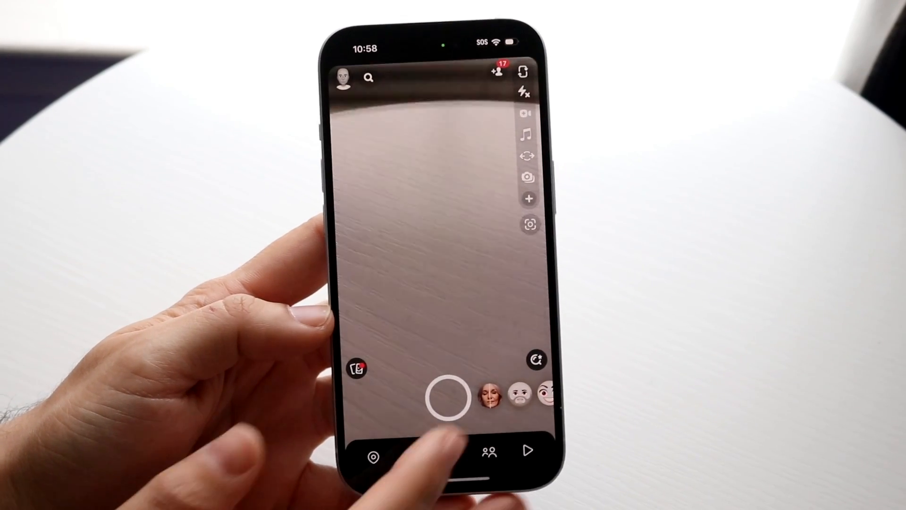
Record a brief test video snap in Snapchat's camera, then leave for the home screen.
left_click(443, 404)
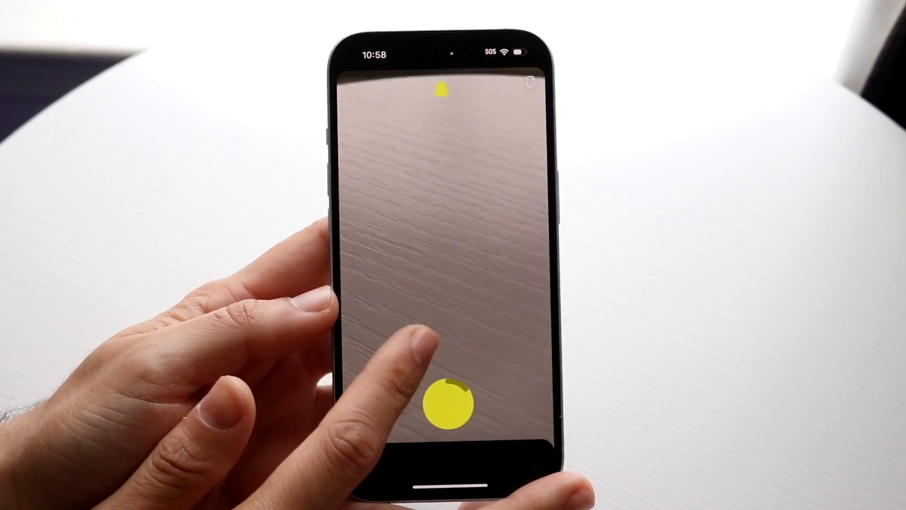
left_click(452, 408)
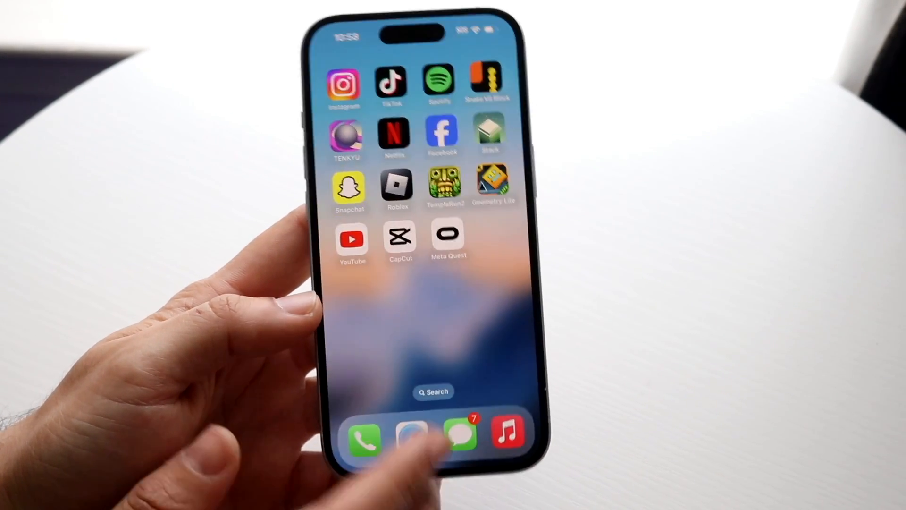
Scroll the iOS Settings list down to the Mail, Phone and Safari apps.
scroll("left", 3)
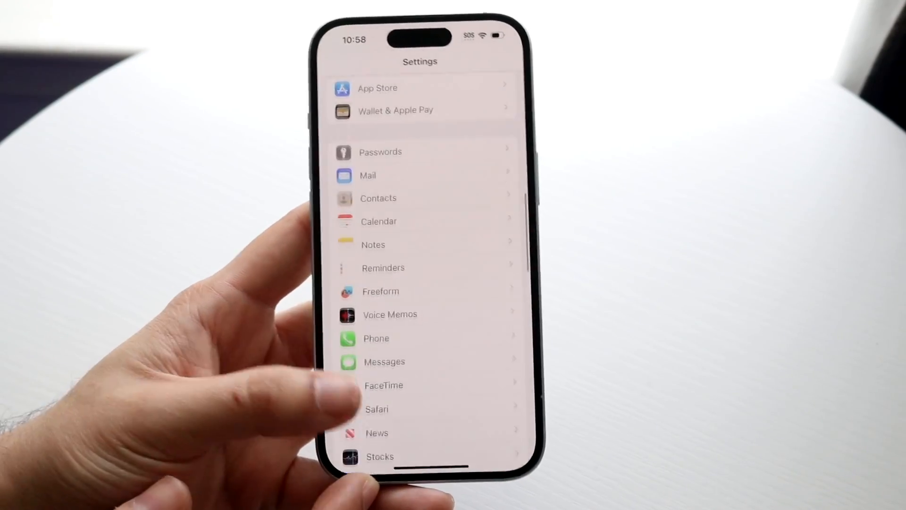
scroll("down", 3)
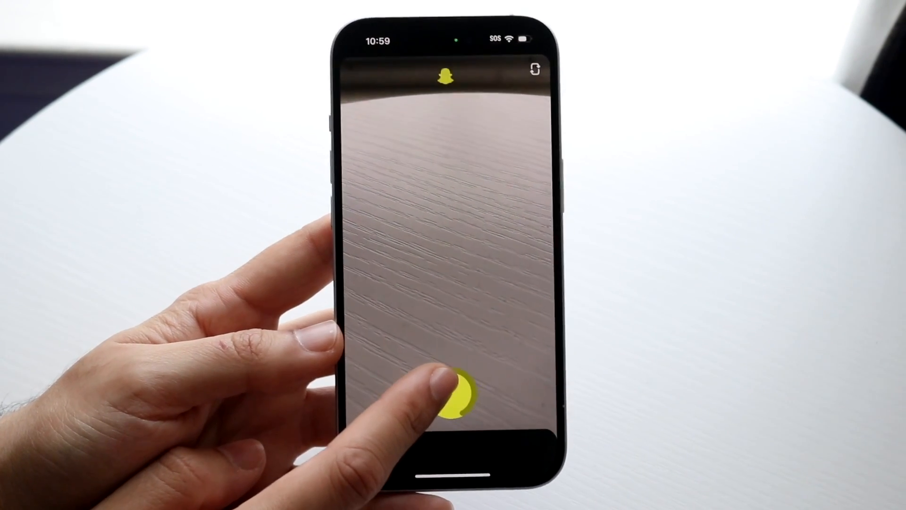
Finish recording the second test video, then discard it from the preview.
left_click(458, 396)
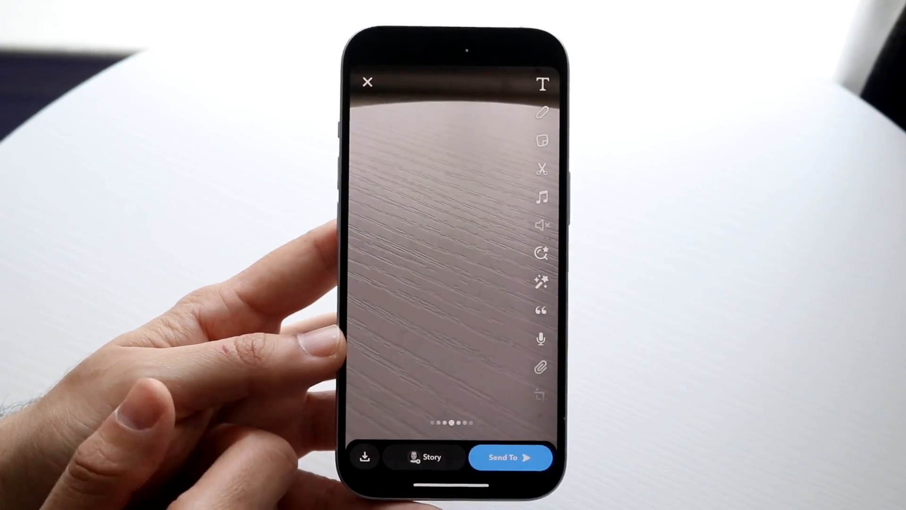
left_click(367, 81)
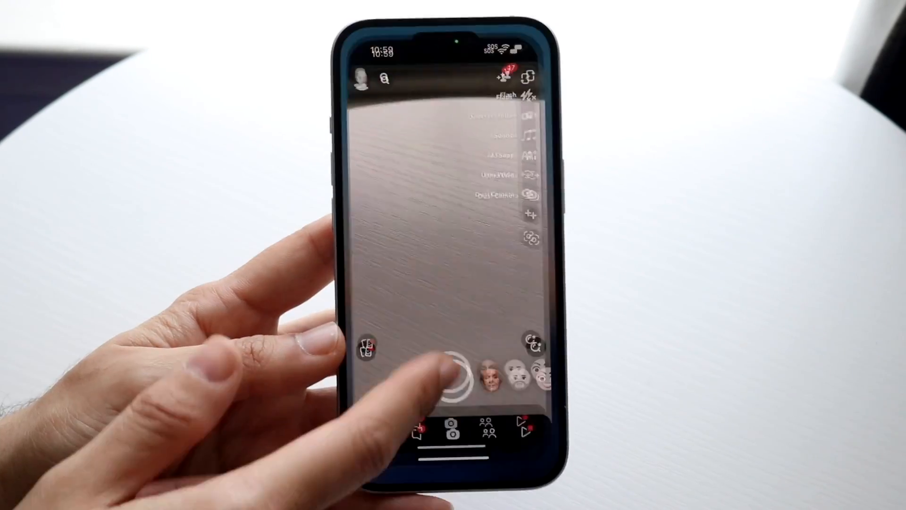